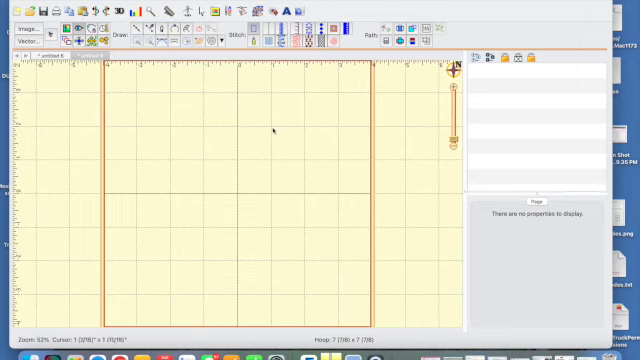
pyautogui.moveTo(217, 93)
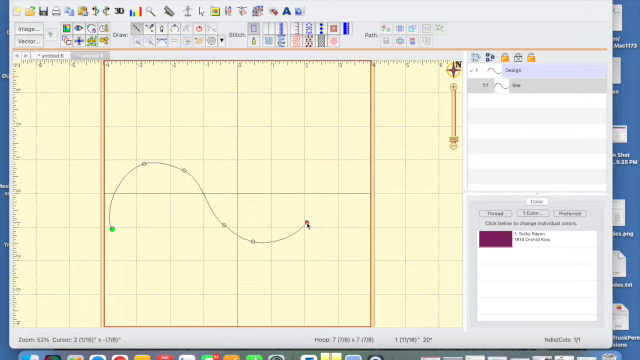
# - Draw a freehand S-shaped curve across the lower half of the hoop
pyautogui.moveTo(310, 226); pyautogui.dragTo(355, 145)
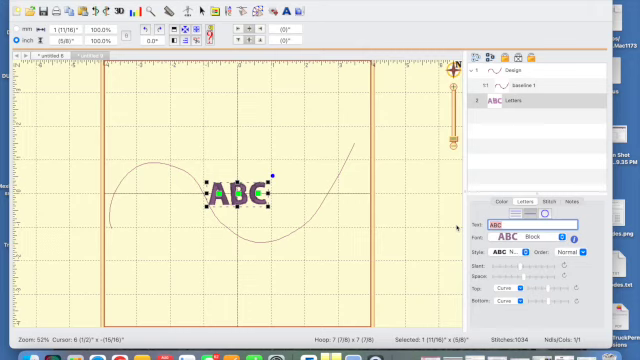
# - Type 'Roller' as the text of the new lettering object on the curve
pyautogui.write('Roller')
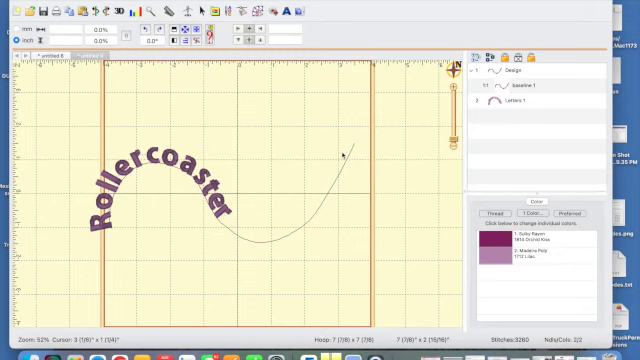
pyautogui.moveTo(221, 212)
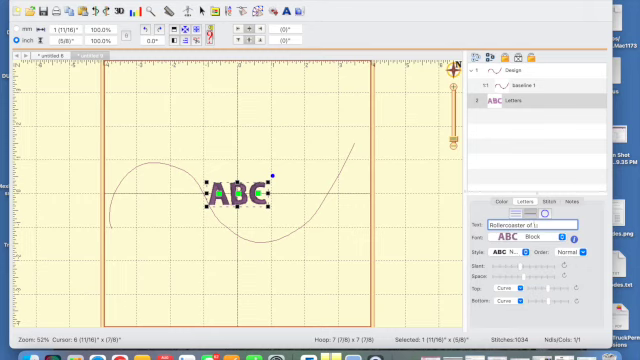
# - Enter 'Rollercoaster of Love' as the lettering text in the Letters tab
pyautogui.write('Rollercoaster of Love')
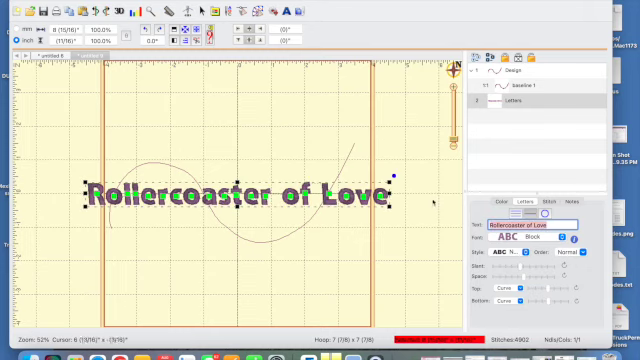